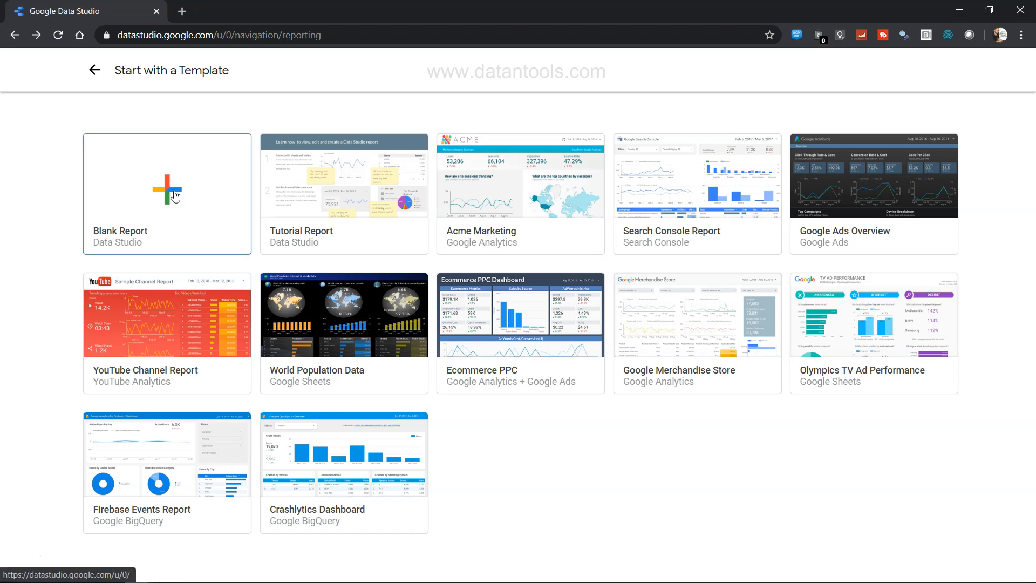
- Start a new Blank Report from the Data Studio template page
{"action": "left_click", "coordinate": [167, 194]}
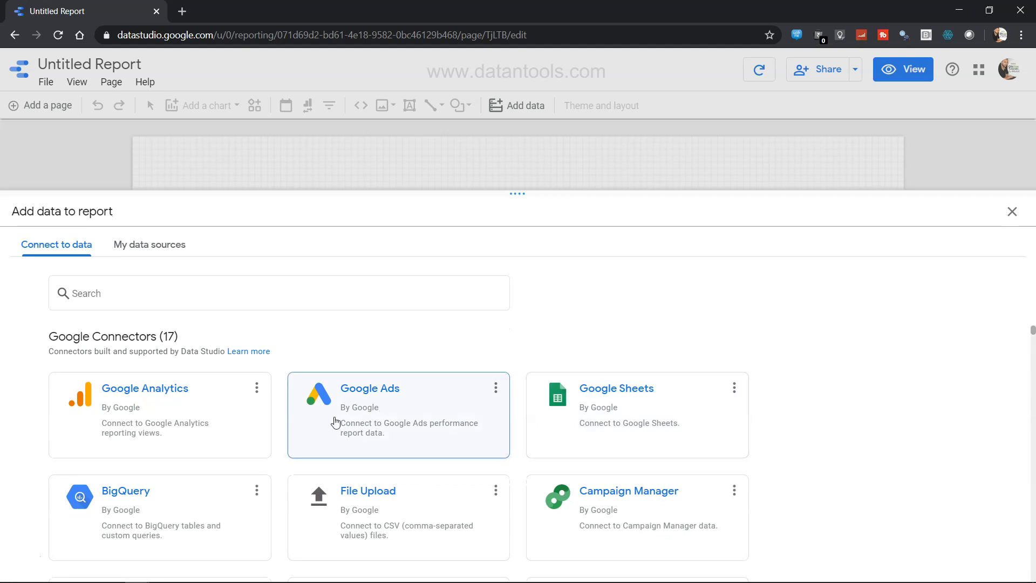
{"action": "mouse_move", "coordinate": [56, 251]}
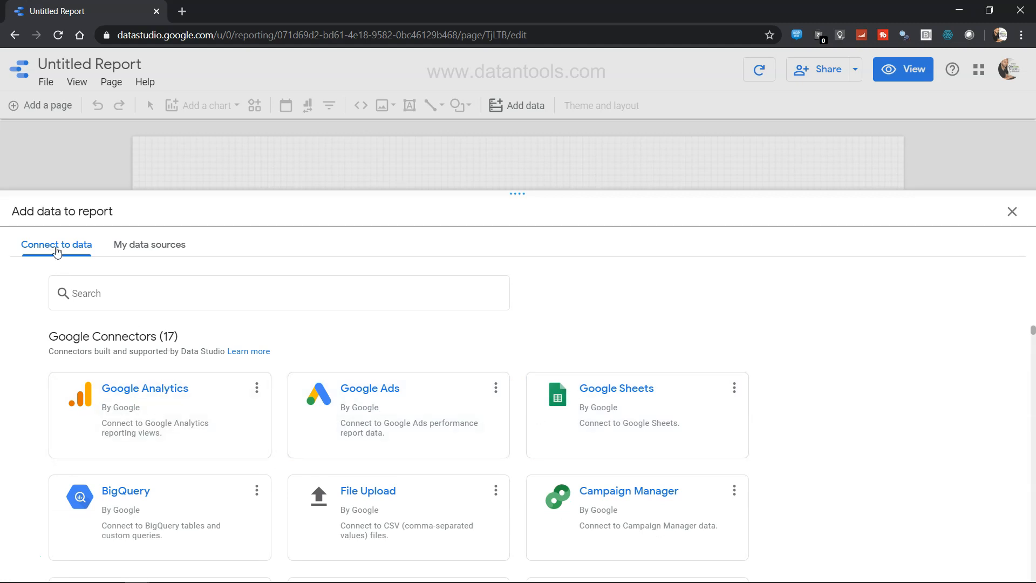
{"action": "mouse_move", "coordinate": [151, 254]}
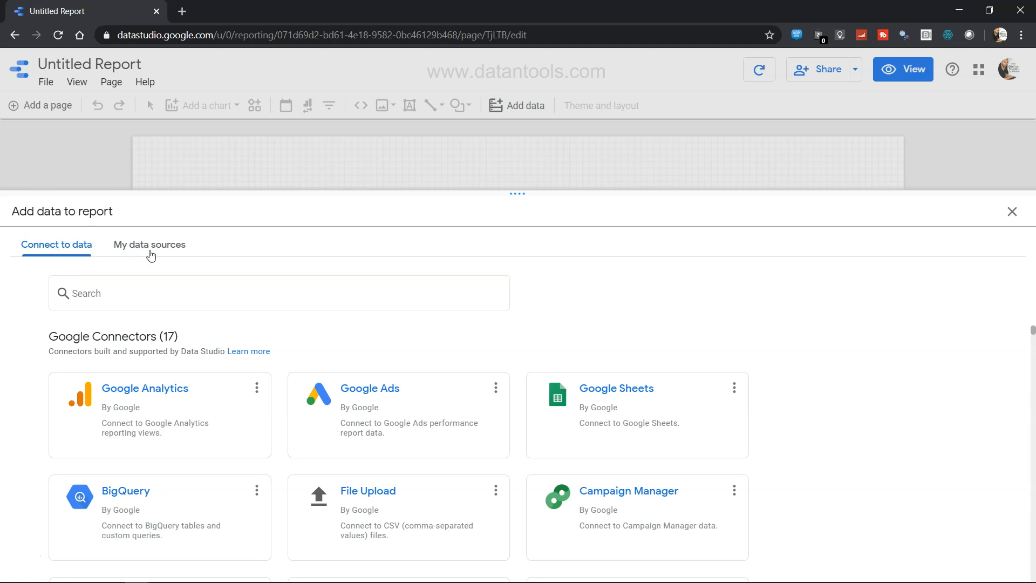
{"action": "mouse_move", "coordinate": [390, 402]}
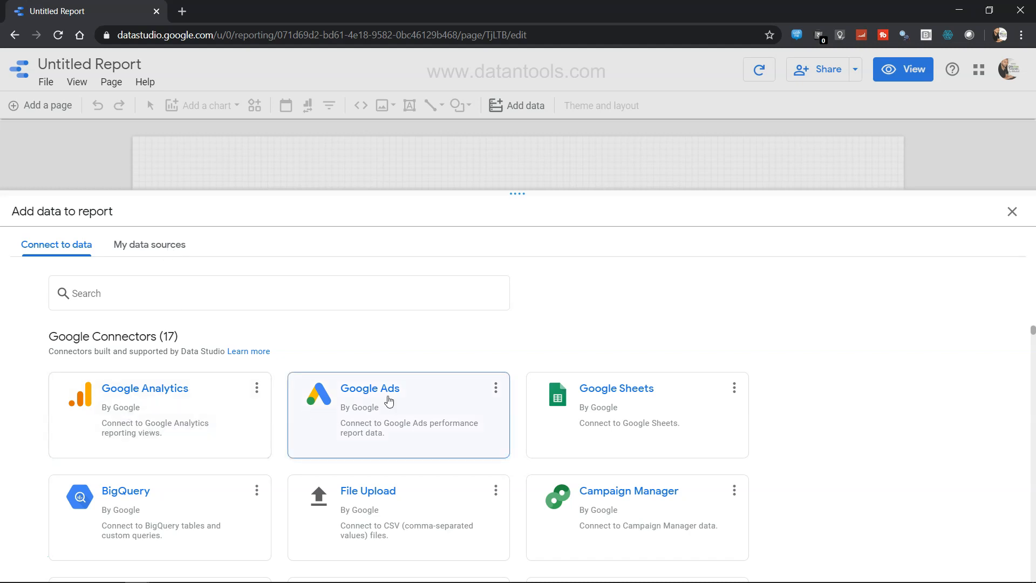
- Choose the Google Sheets connector as the report's data source
{"action": "left_click", "coordinate": [615, 388]}
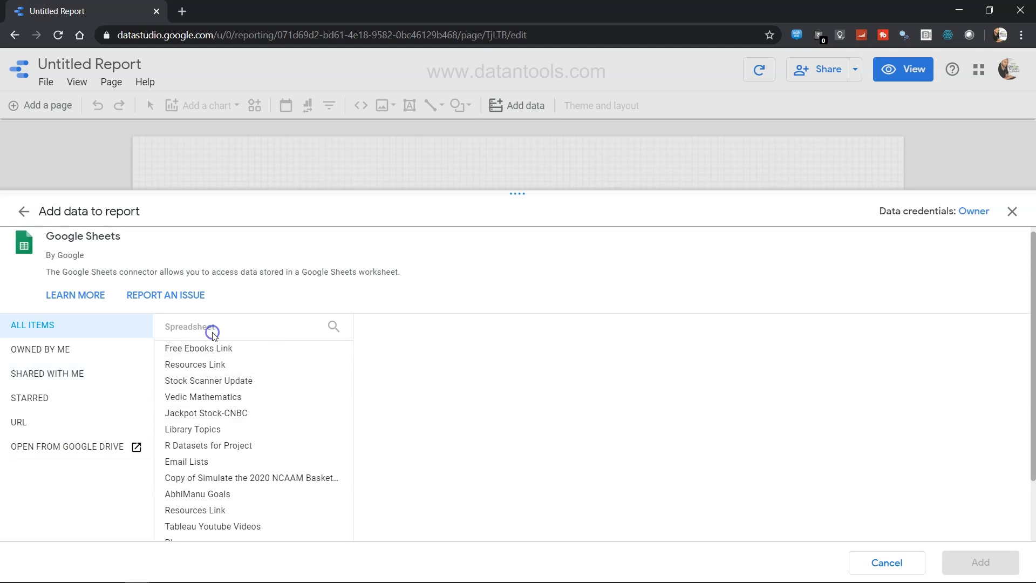
- Search for 'ir', select the iris spreadsheet and its iris worksheet, and add it
{"action": "type", "text": "iris"}
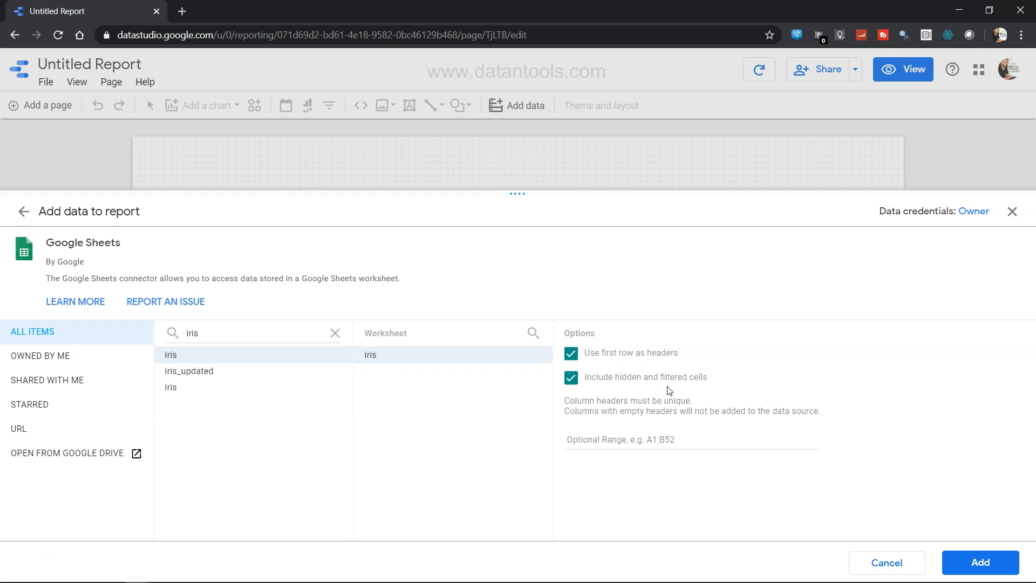
{"action": "left_click", "coordinate": [619, 439]}
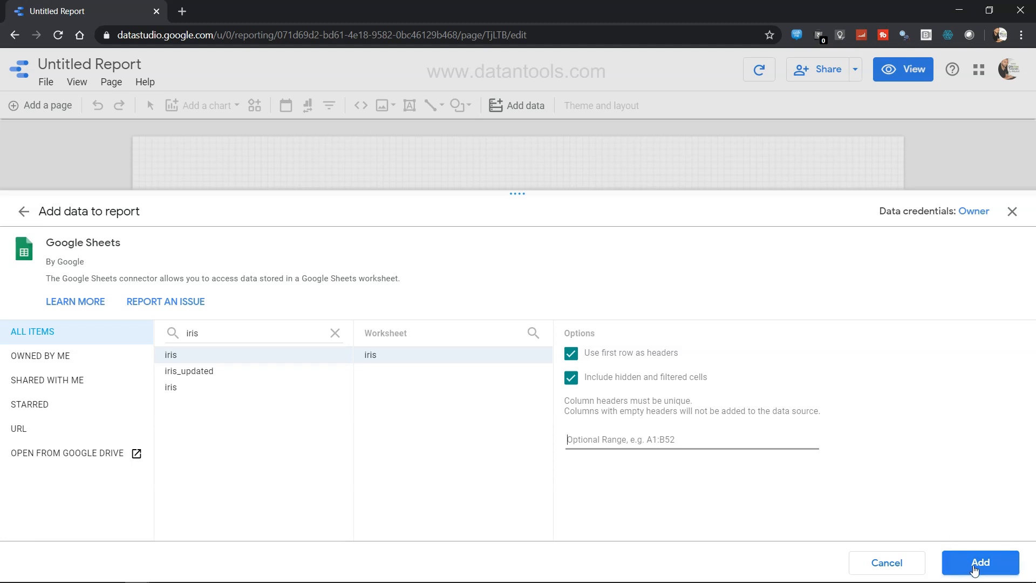
{"action": "left_click", "coordinate": [979, 562]}
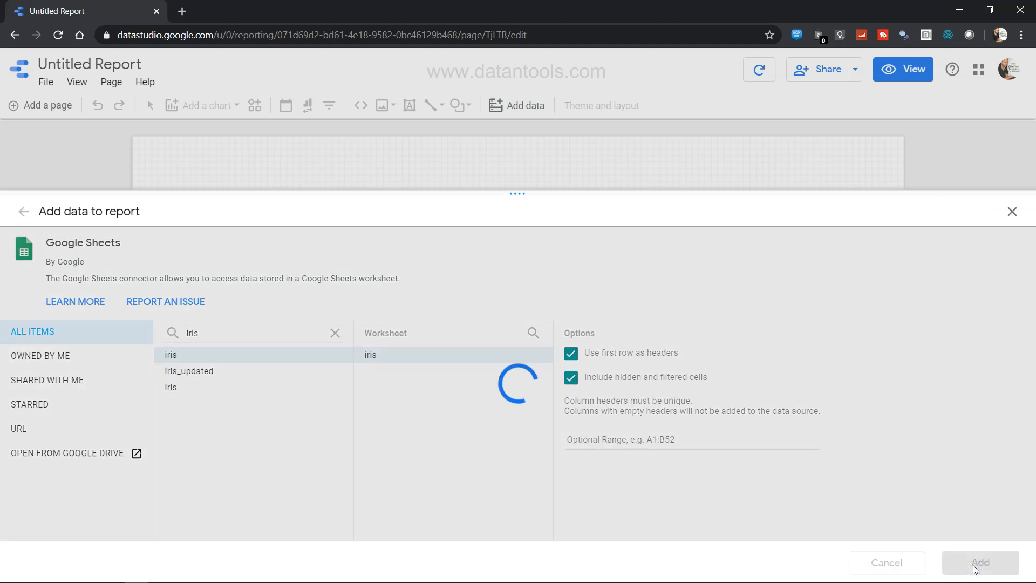
- Confirm Add to report so a Species by Record Count table appears
{"action": "left_click", "coordinate": [979, 562]}
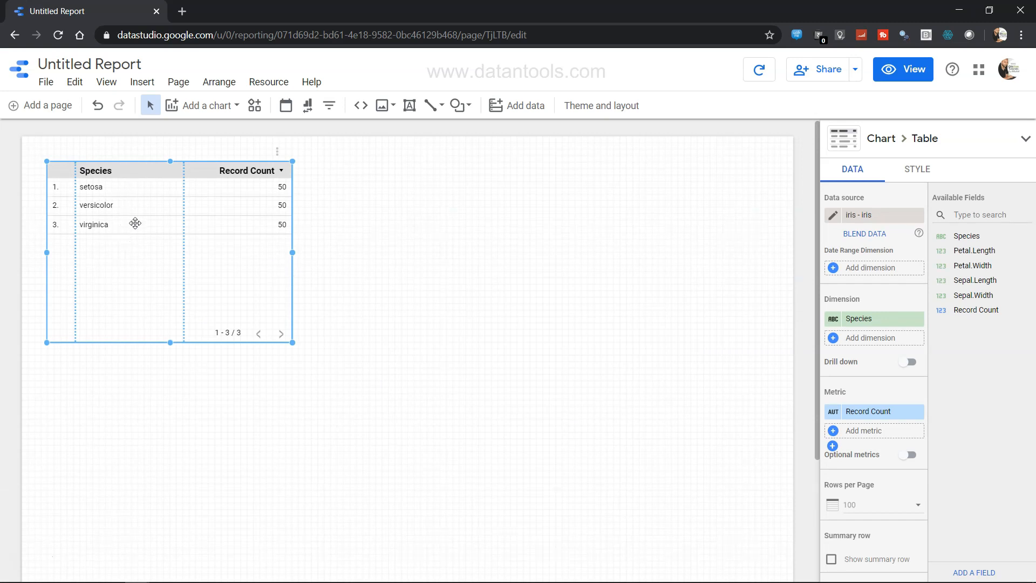
{"action": "mouse_move", "coordinate": [128, 235]}
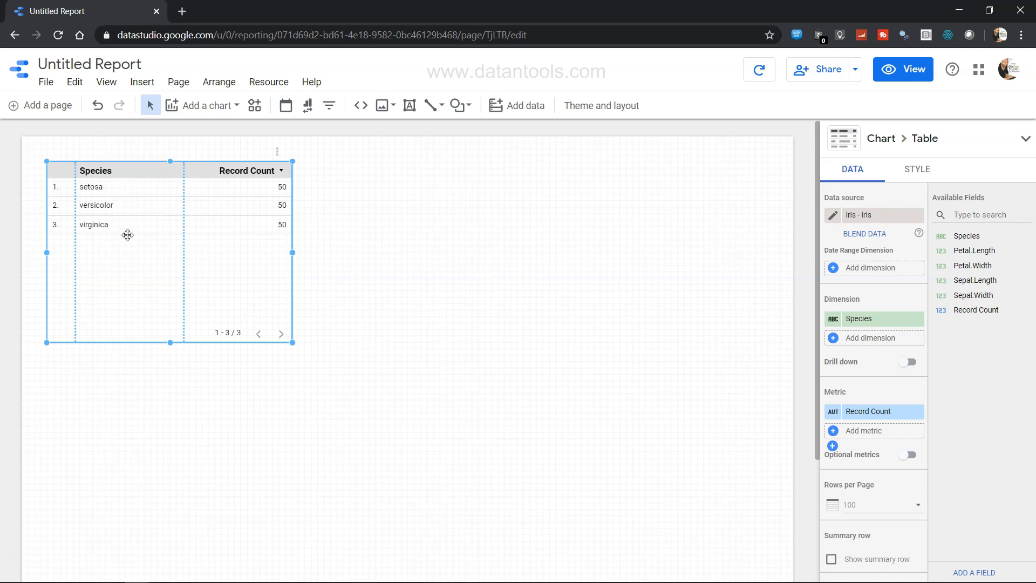
{"action": "mouse_move", "coordinate": [745, 369]}
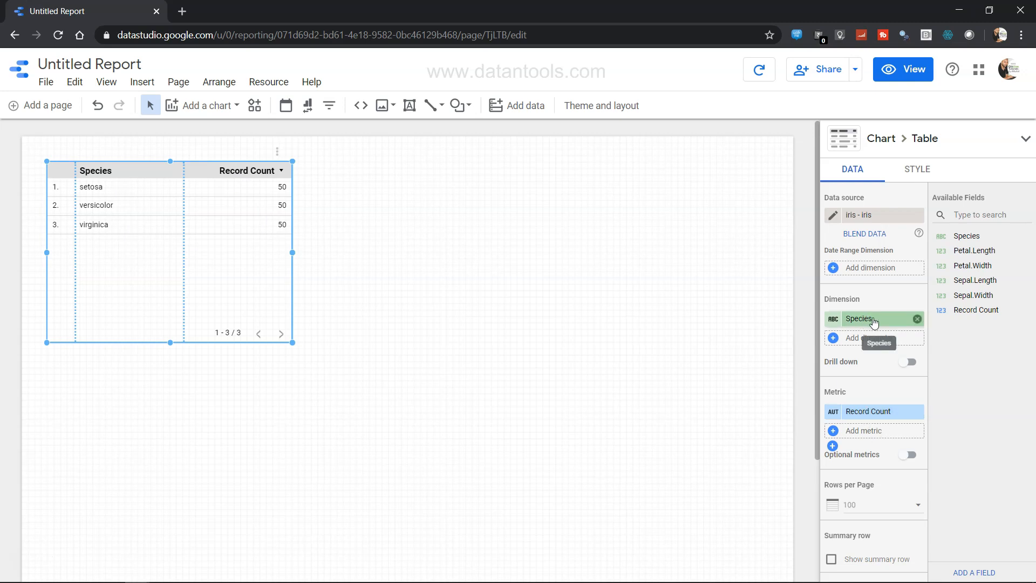
{"action": "mouse_move", "coordinate": [140, 221]}
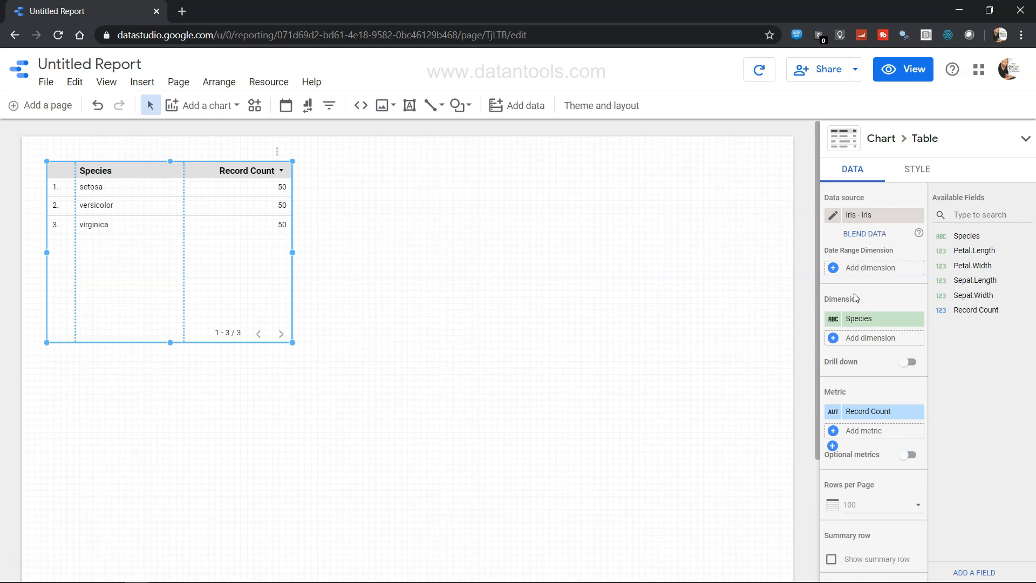
{"action": "mouse_move", "coordinate": [856, 492]}
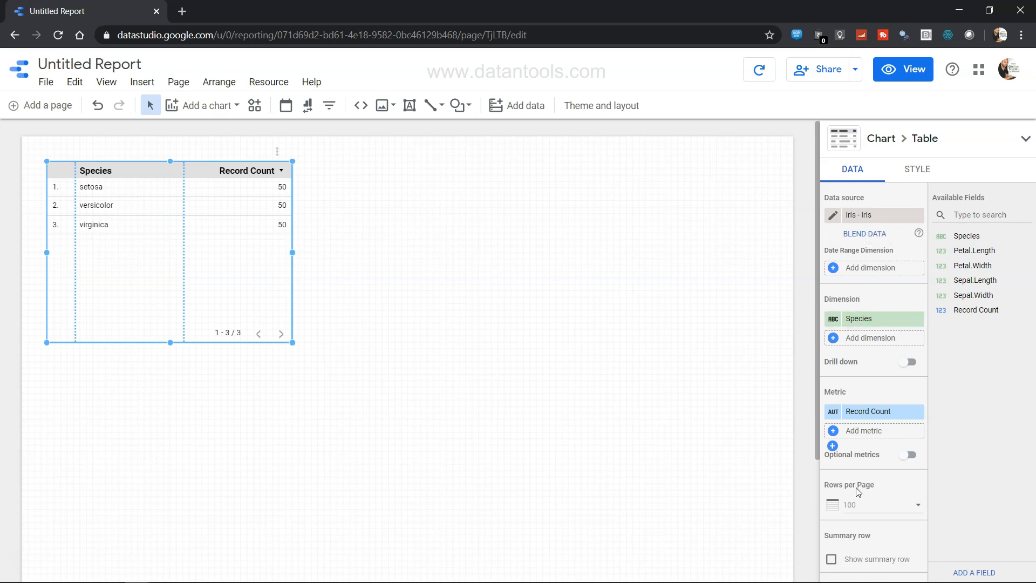
{"action": "scroll", "scroll_direction": "down", "scroll_amount": 3}
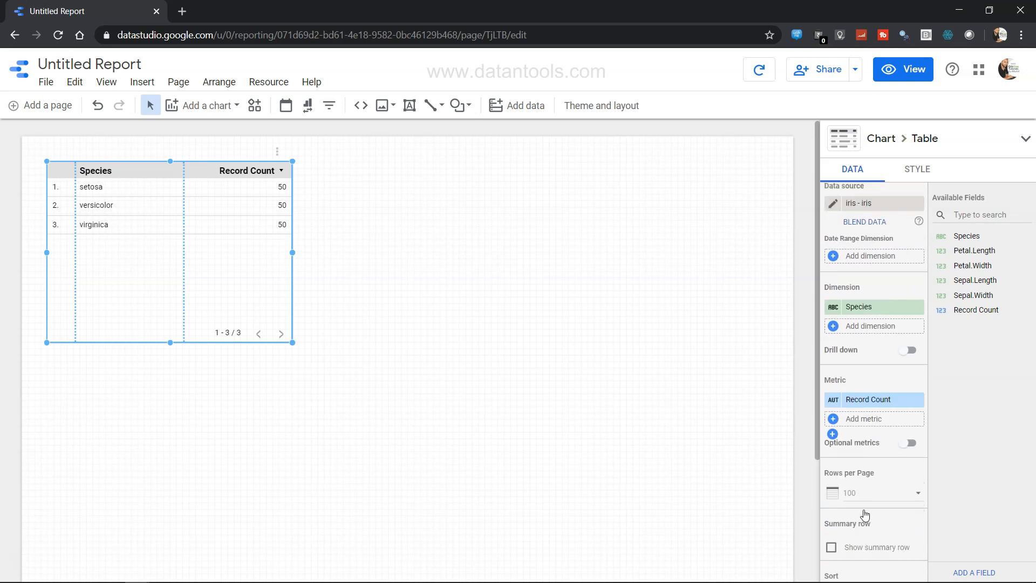